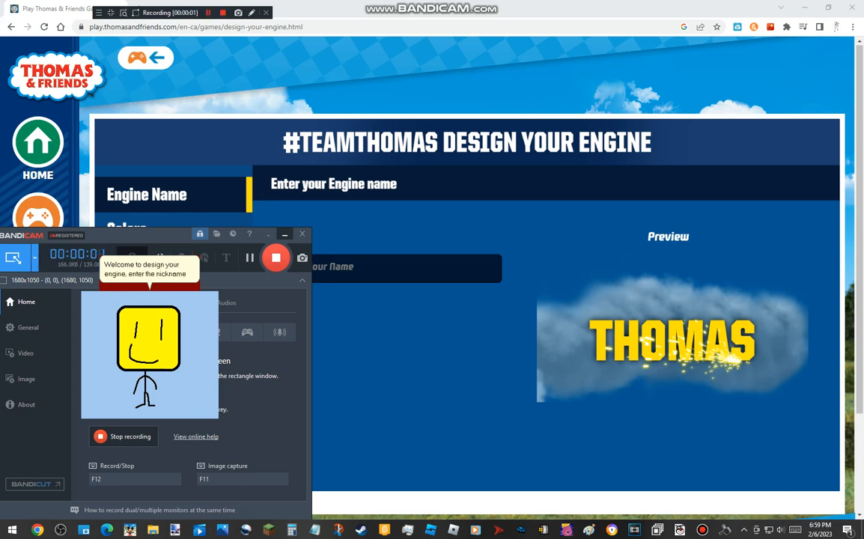
Name the new engine "Billy" in the Engine Name field
left_click(347, 266)
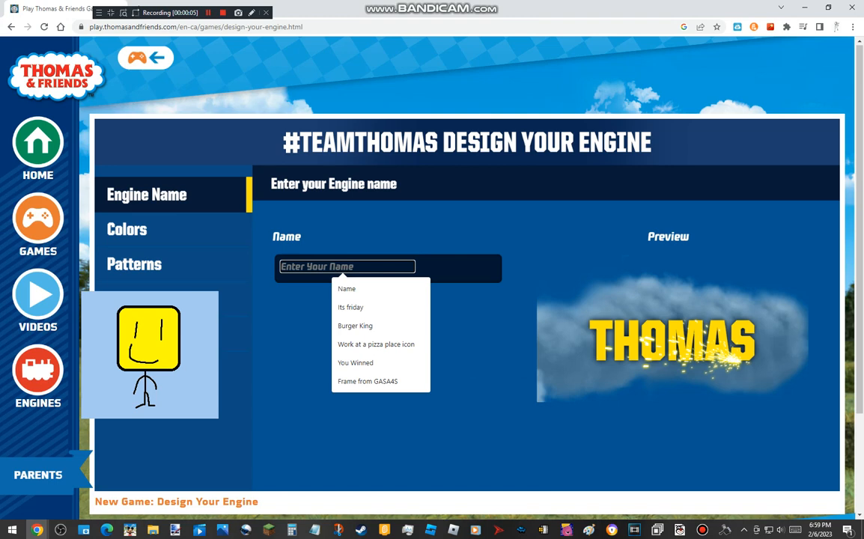
type("Billy")
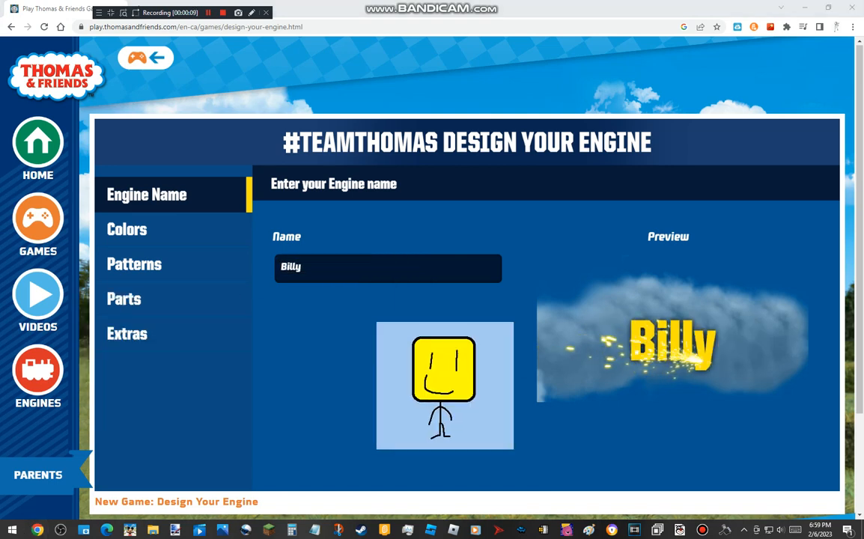
Recolour the engine, trying green and purple before painting the body blue
left_click(127, 229)
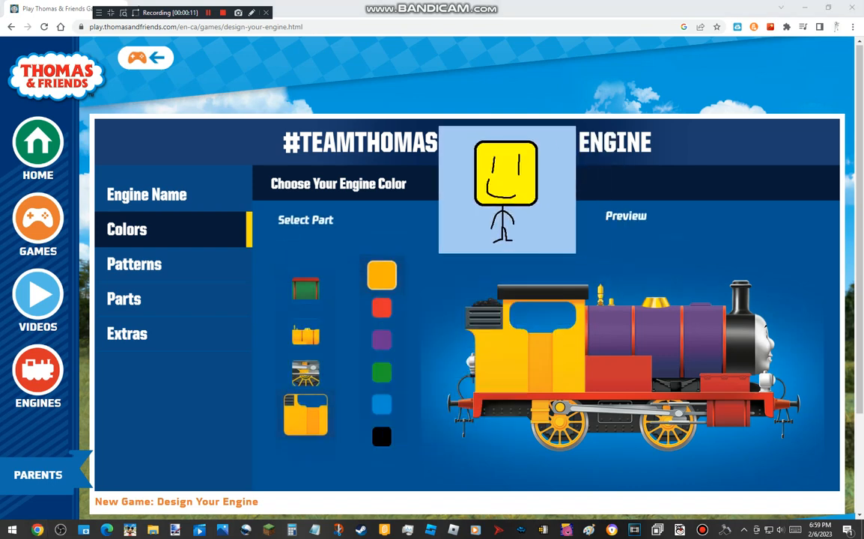
left_click(382, 307)
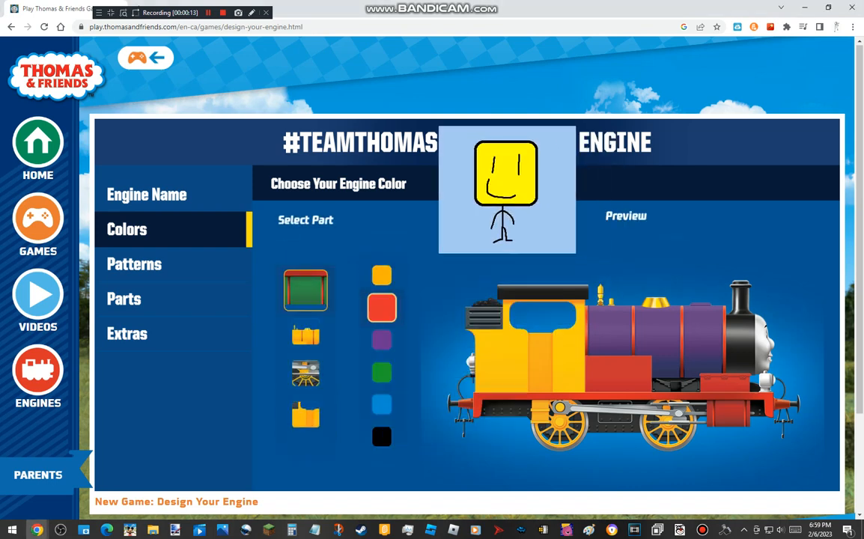
left_click(380, 371)
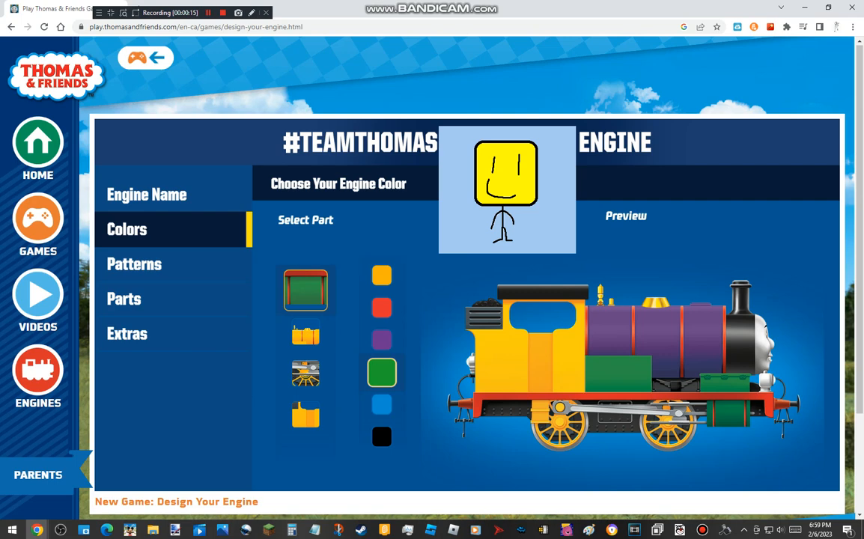
left_click(380, 340)
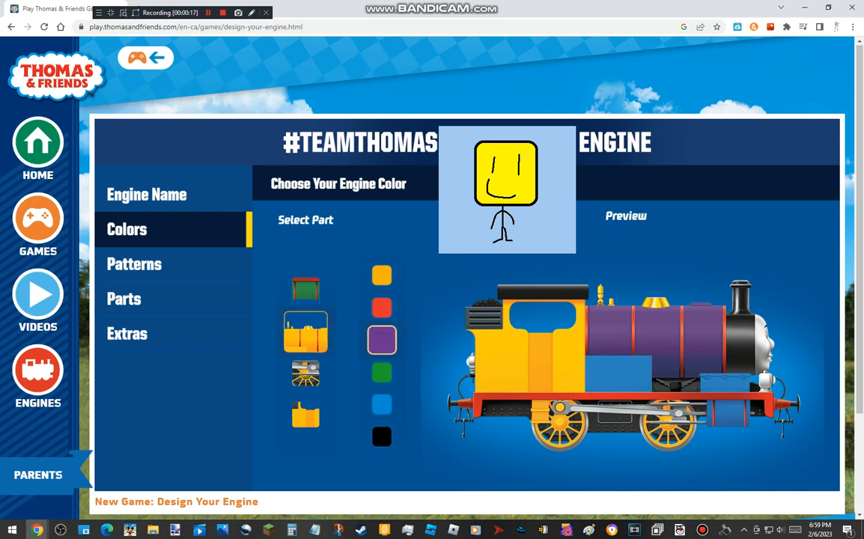
left_click(381, 309)
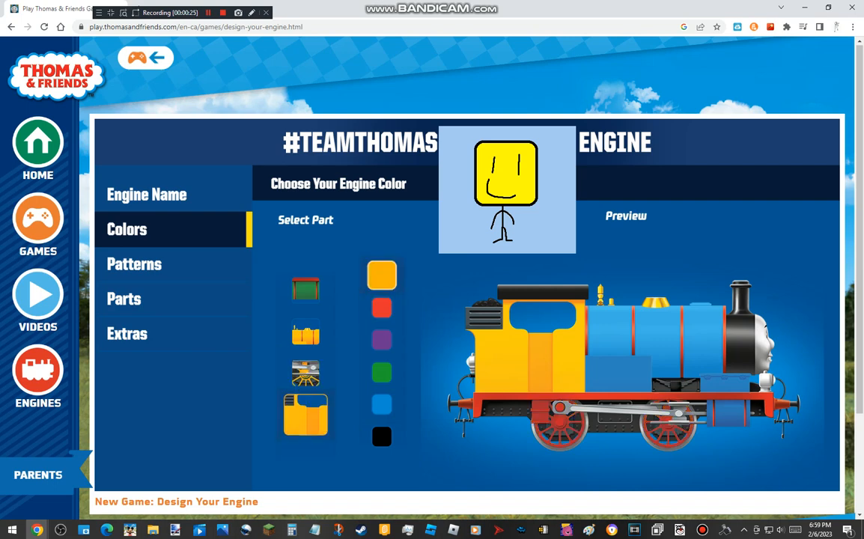
left_click(381, 404)
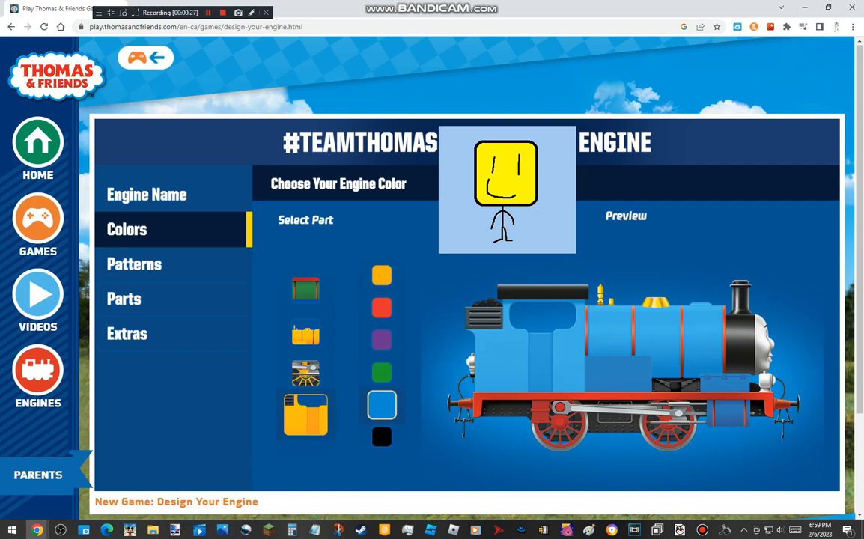
Paint the engine's lower frame red after trying green on it
left_click(306, 291)
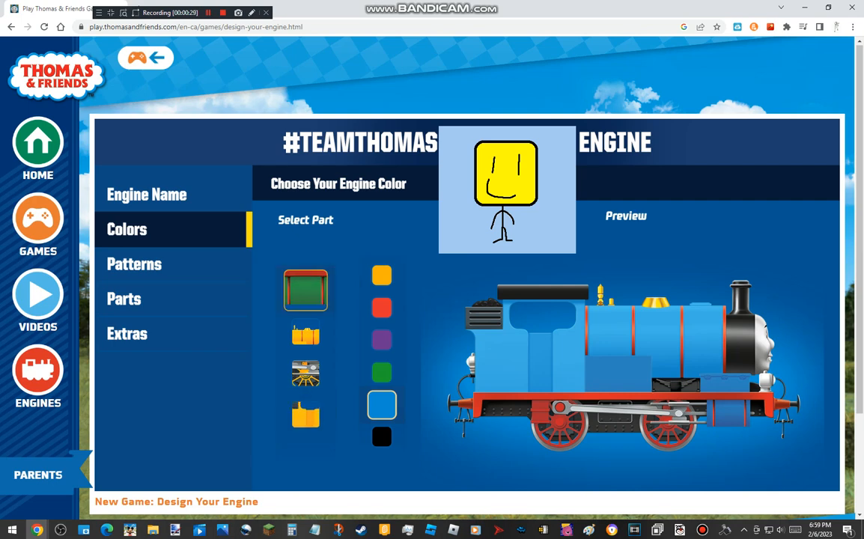
left_click(380, 371)
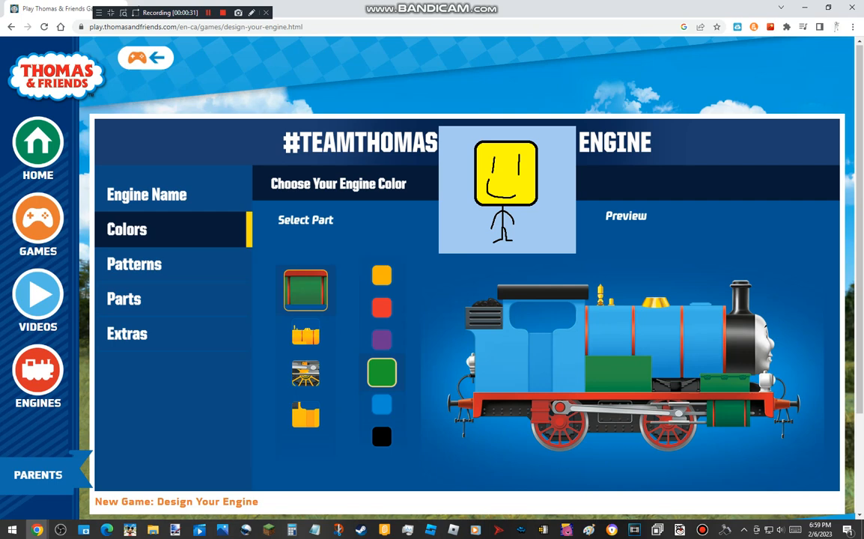
left_click(134, 263)
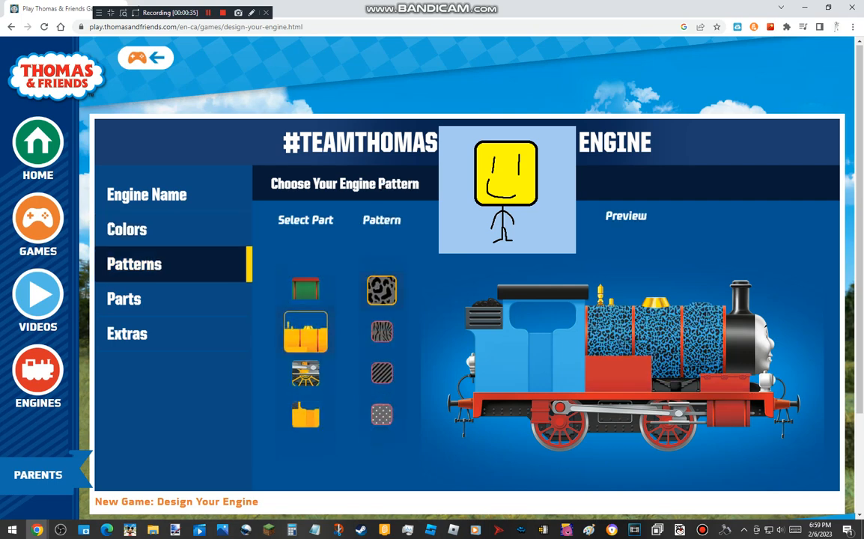
Give the body a polka-dot pattern, then try adding a dome-shaped part
left_click(381, 373)
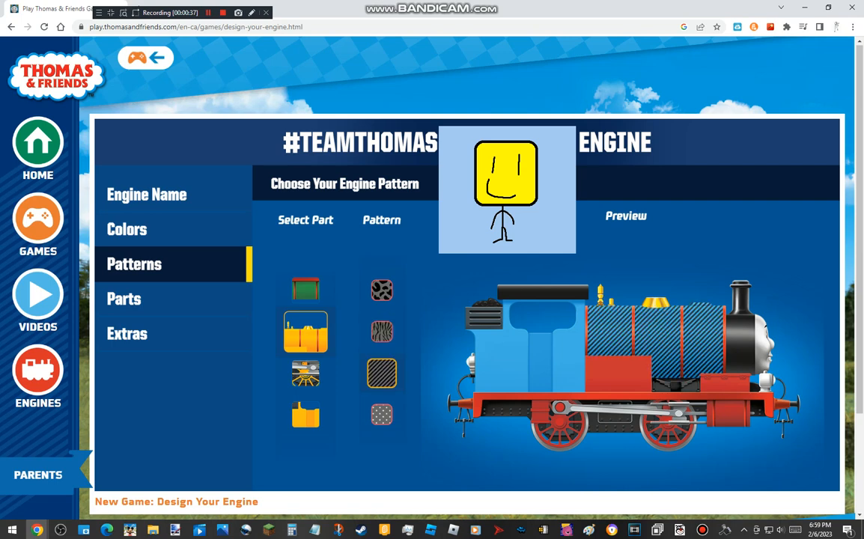
left_click(382, 413)
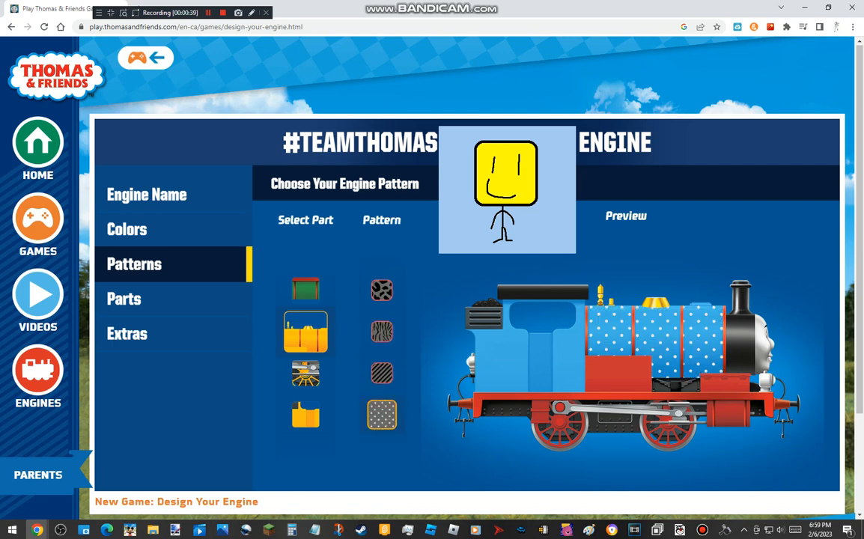
left_click(124, 299)
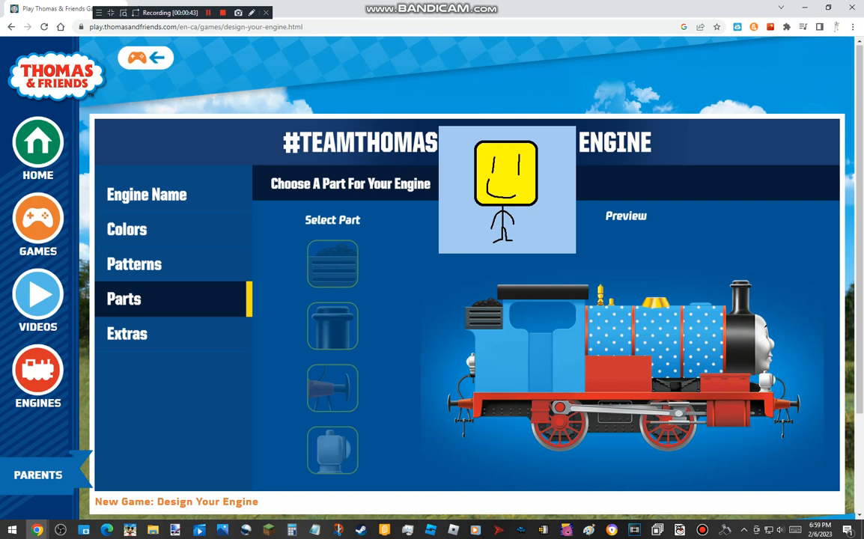
left_click(332, 449)
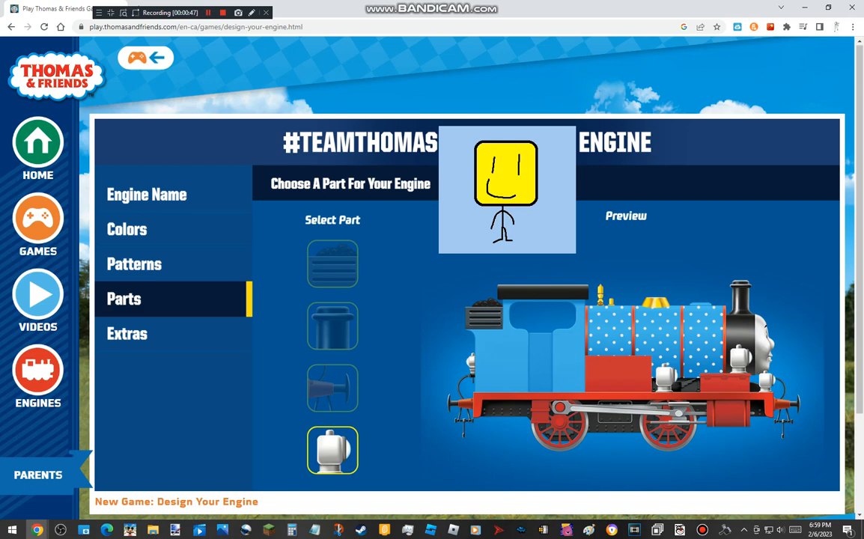
Choose the blue sky over grass background in the picture extras
left_click(127, 332)
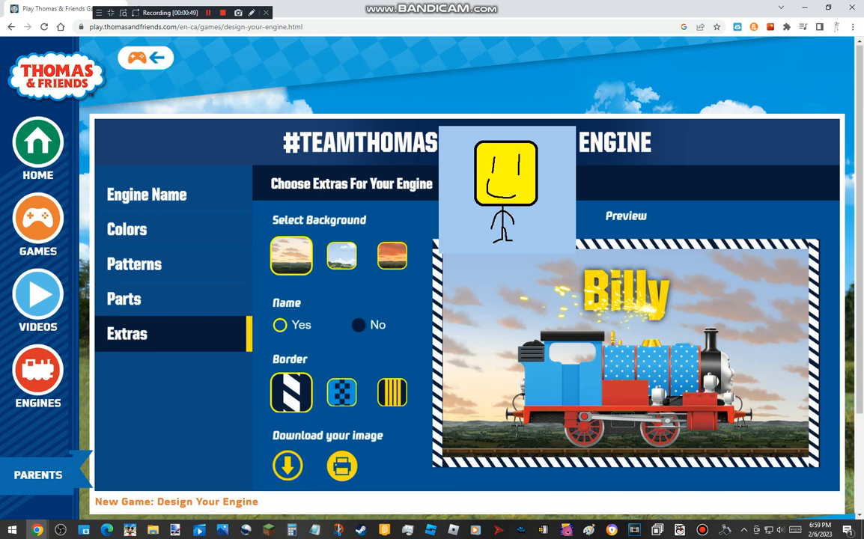
left_click(341, 254)
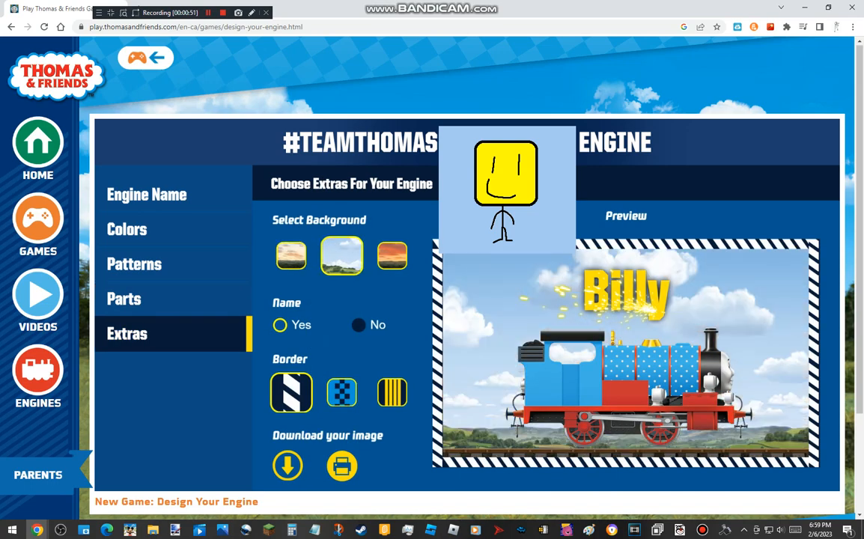
left_click(341, 392)
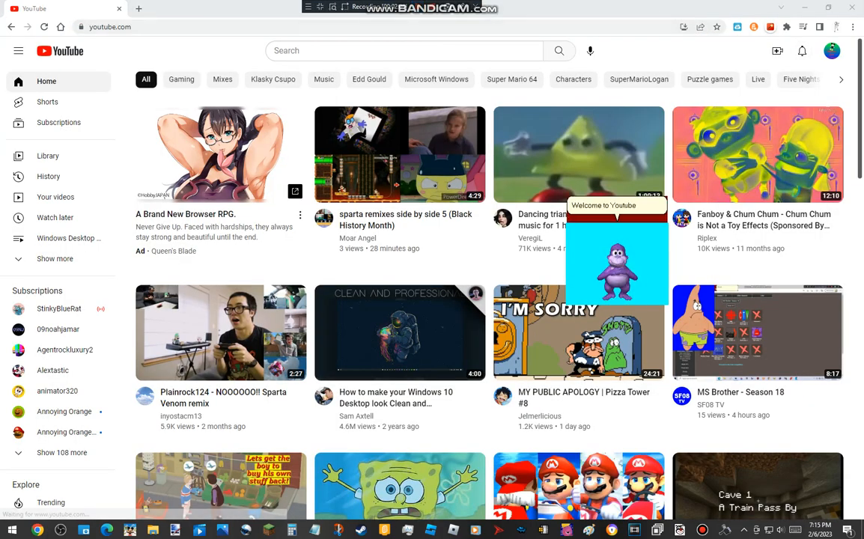
Search for windows desktop skits and start Windows Desktop Skits - Episode 11
type("windows desktop skits")
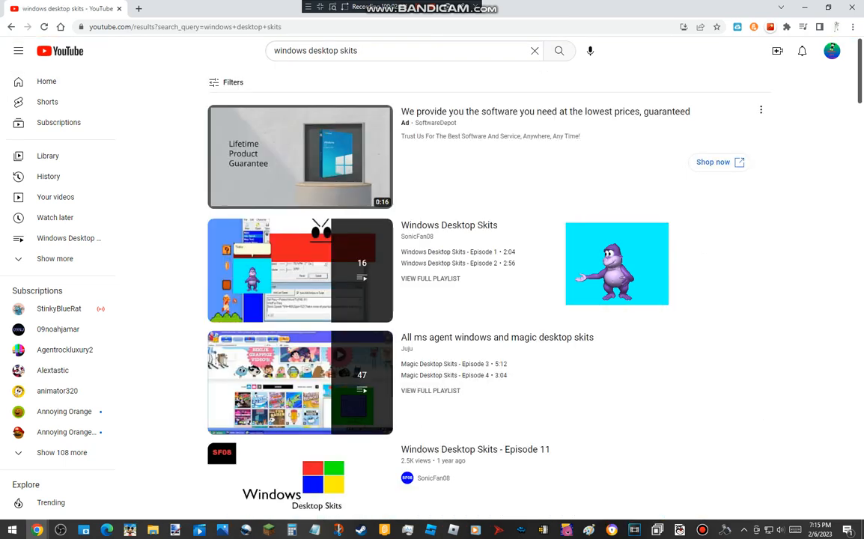
scroll("down", 3)
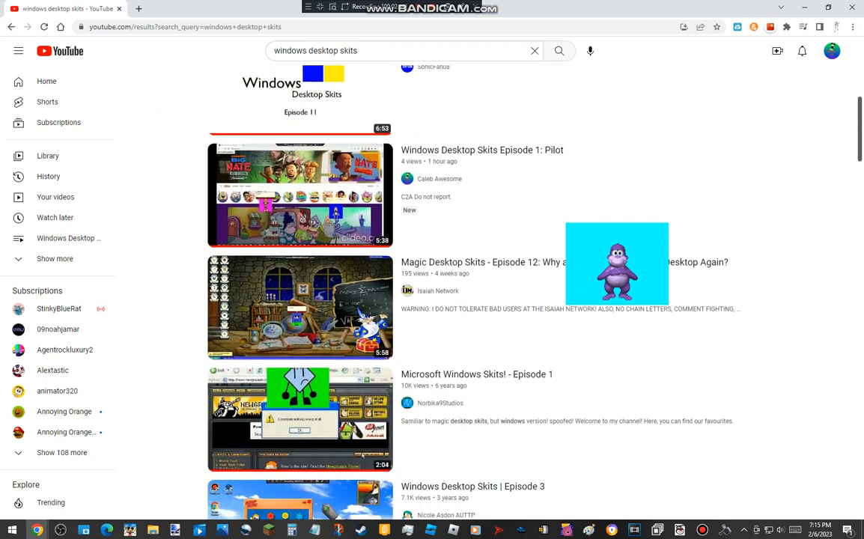
scroll("down", 3)
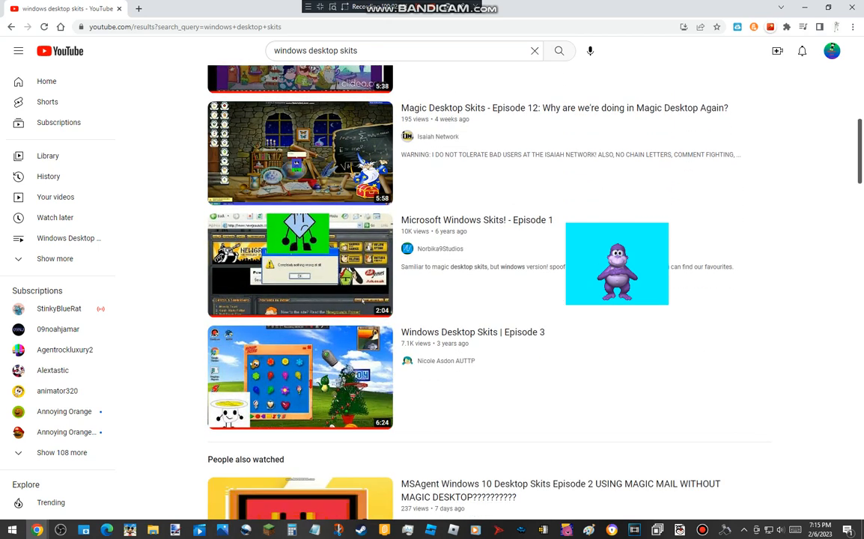
scroll("down", 3)
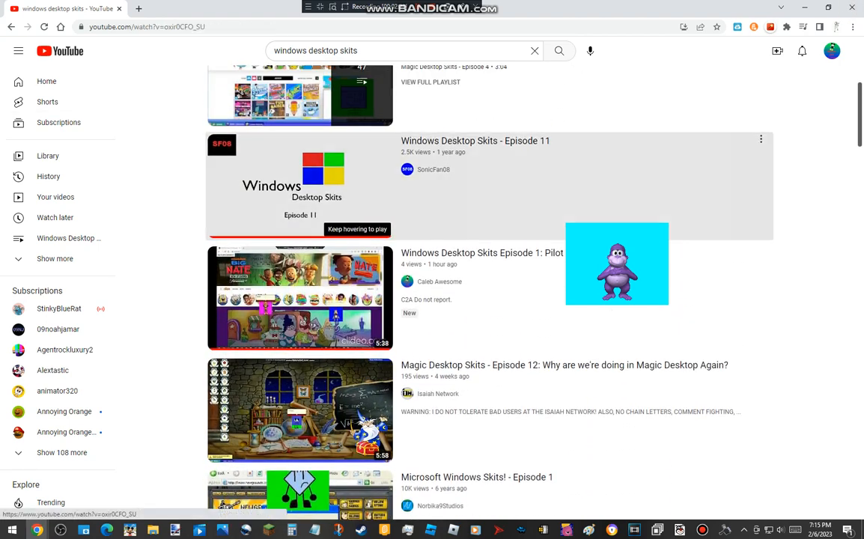
left_click(300, 186)
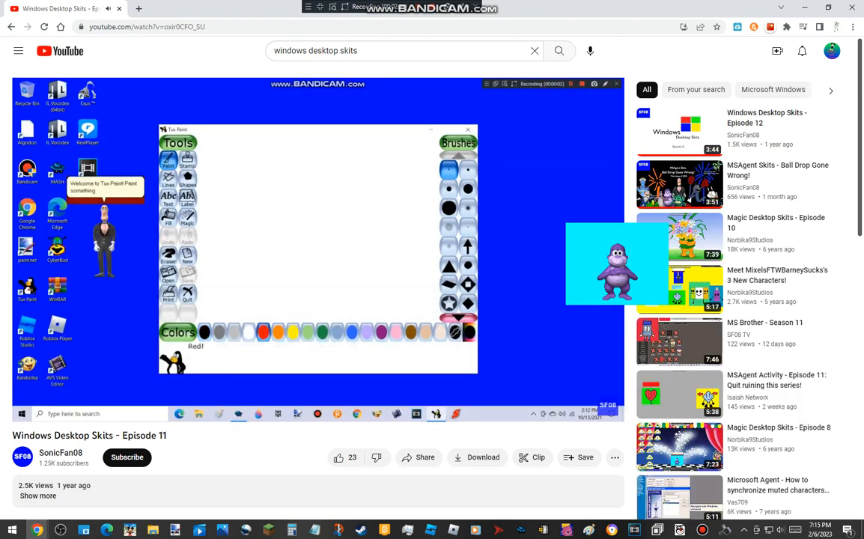
Interact with the player while the Episode 11 skit plays, entering "SF08"
left_click(351, 333)
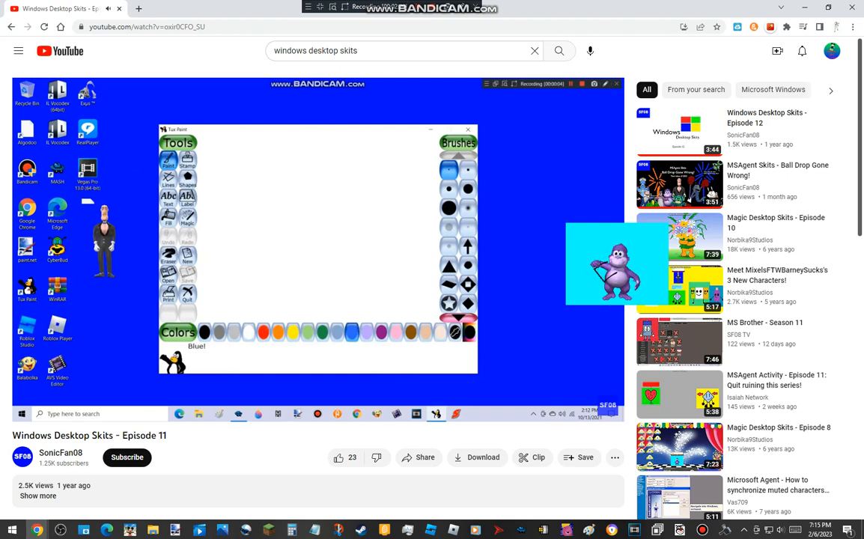
left_click(187, 177)
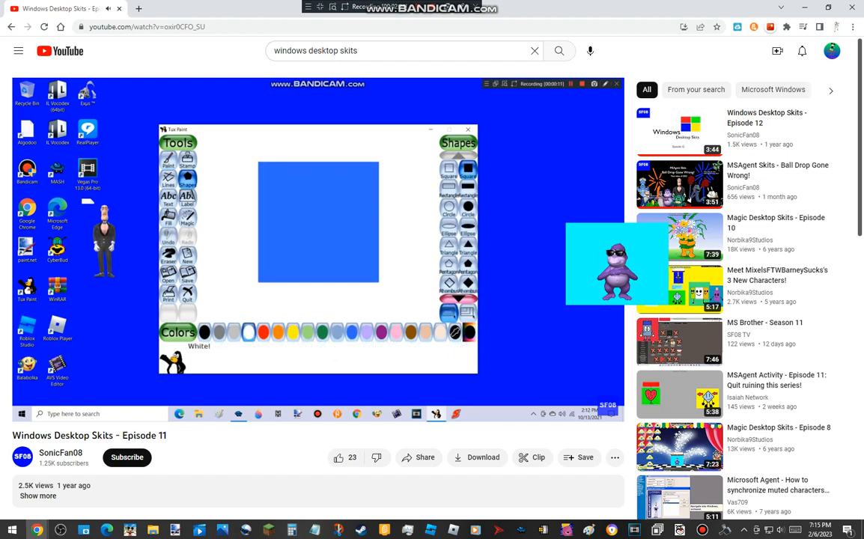
left_click(167, 197)
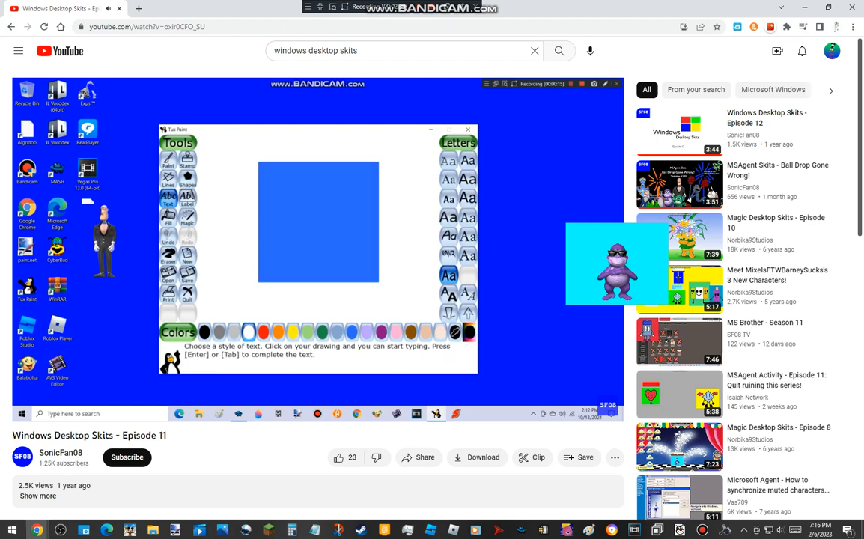
type("SF08")
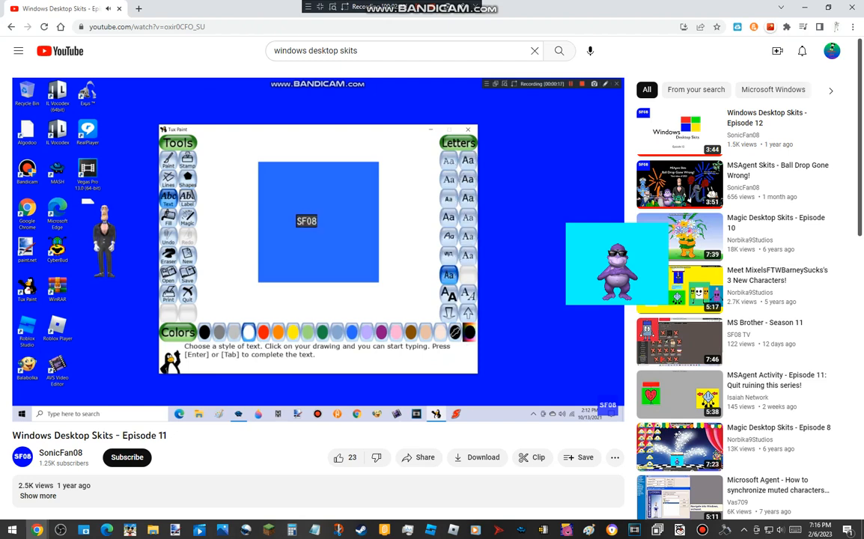
left_click(450, 276)
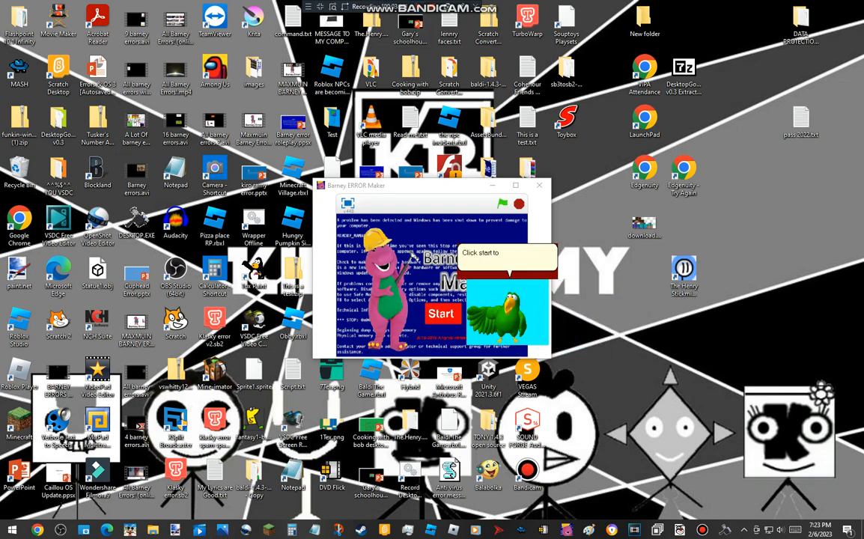
Start the game and cycle through characters until the purple gorilla is chosen
left_click(441, 315)
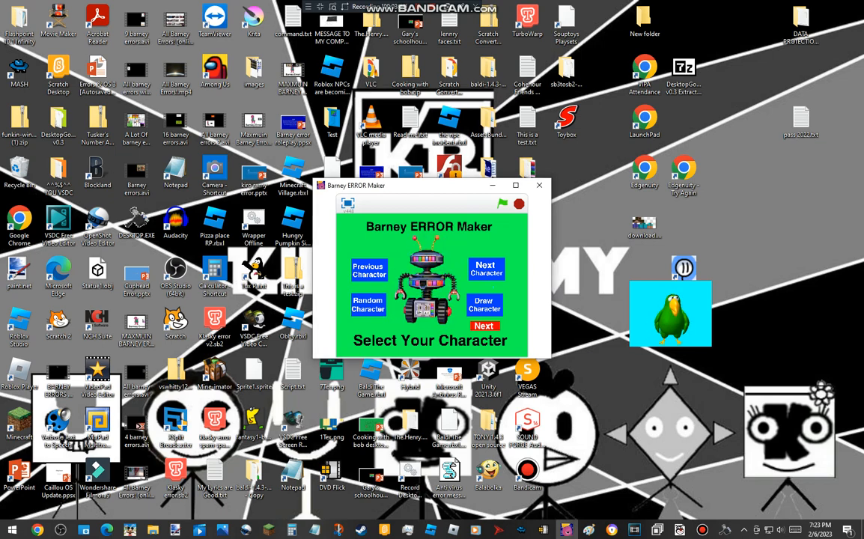
left_click(485, 268)
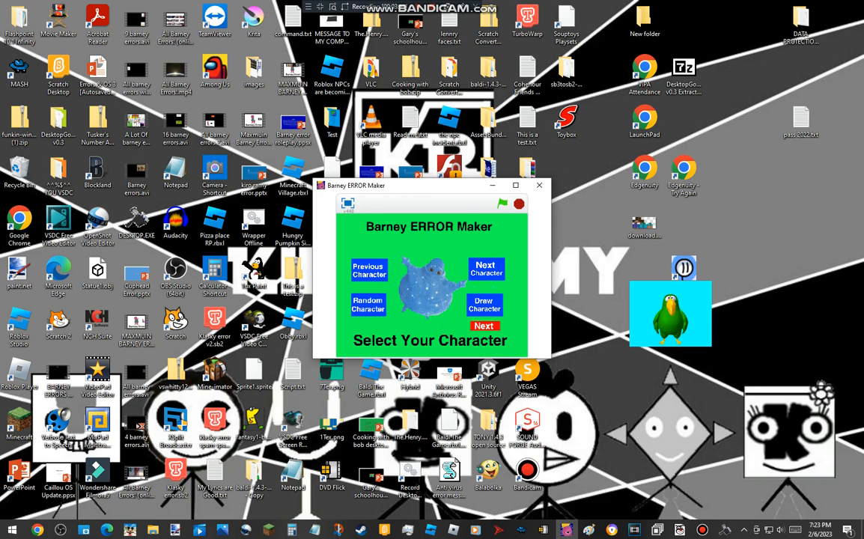
left_click(486, 269)
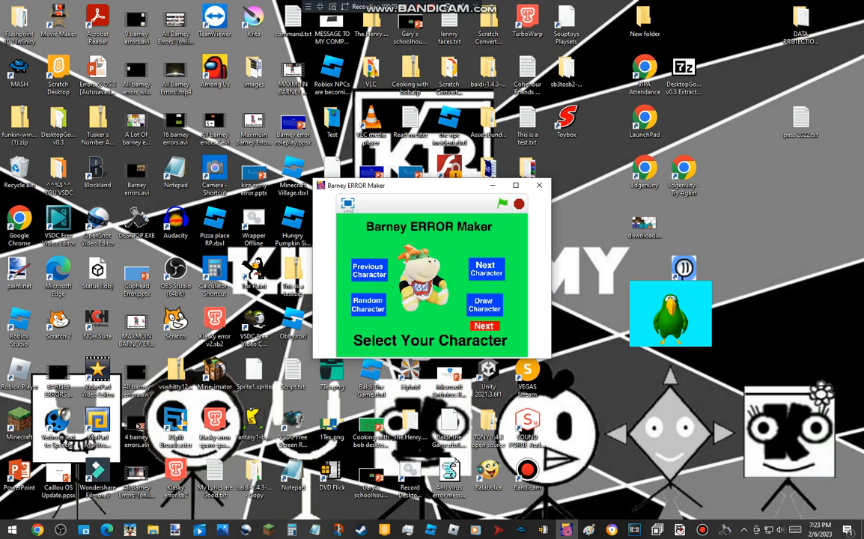
left_click(485, 270)
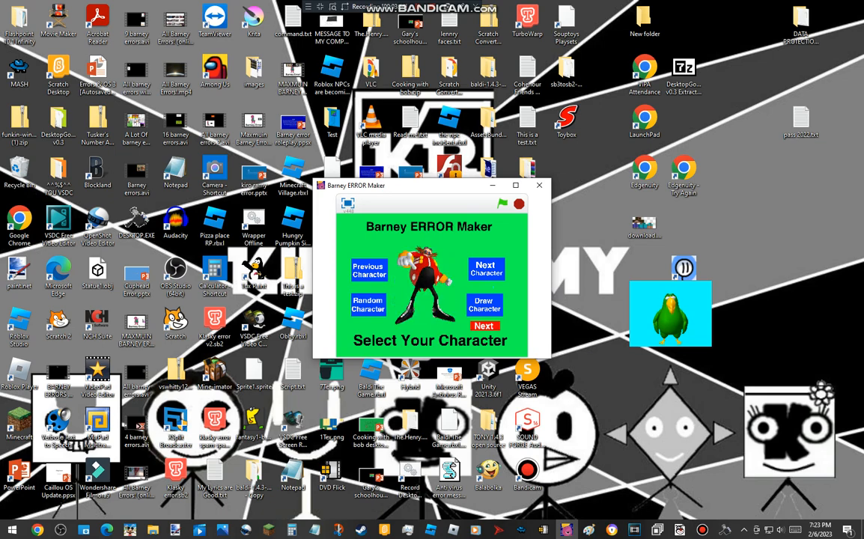
left_click(487, 269)
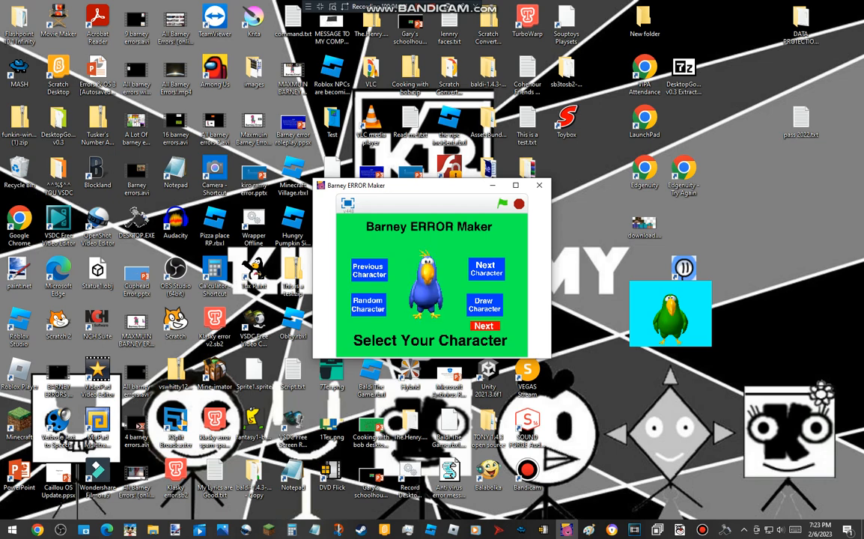
left_click(486, 268)
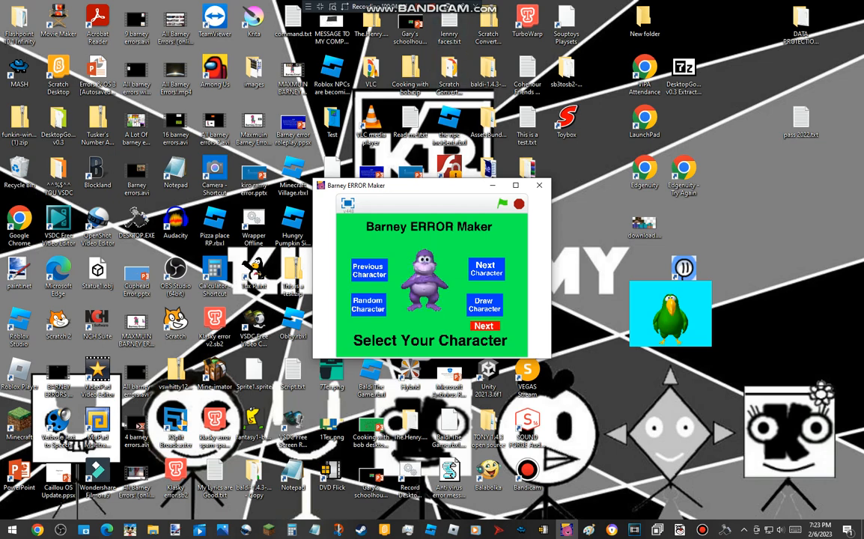
left_click(483, 327)
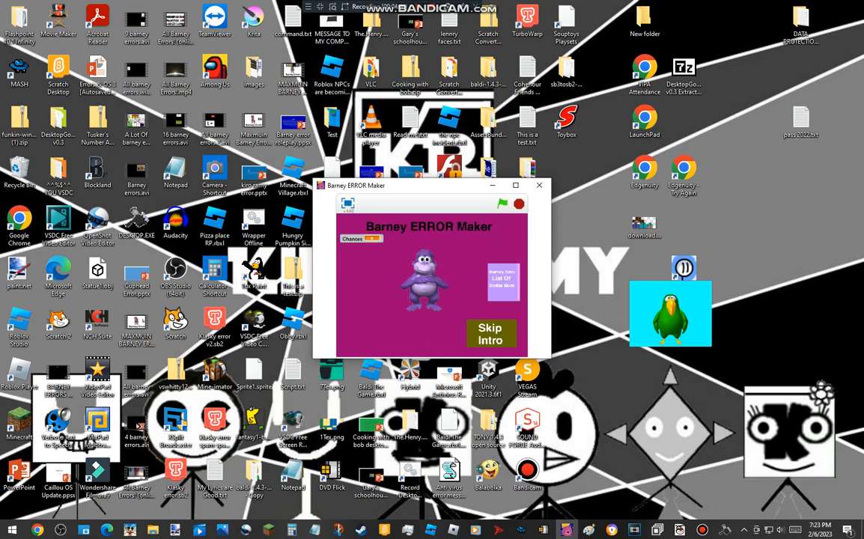
Skip the intro and submit the code "85 2" in the What's The Code? box
left_click(491, 334)
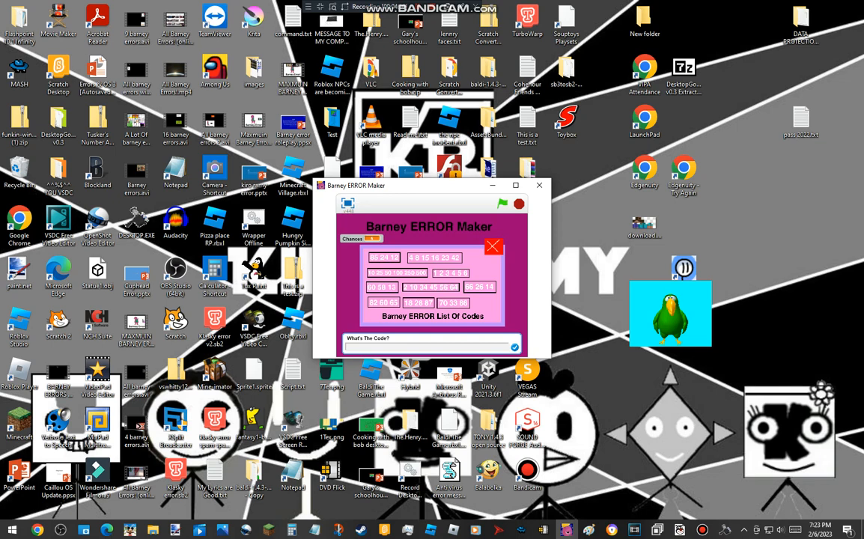
type("85 24 12")
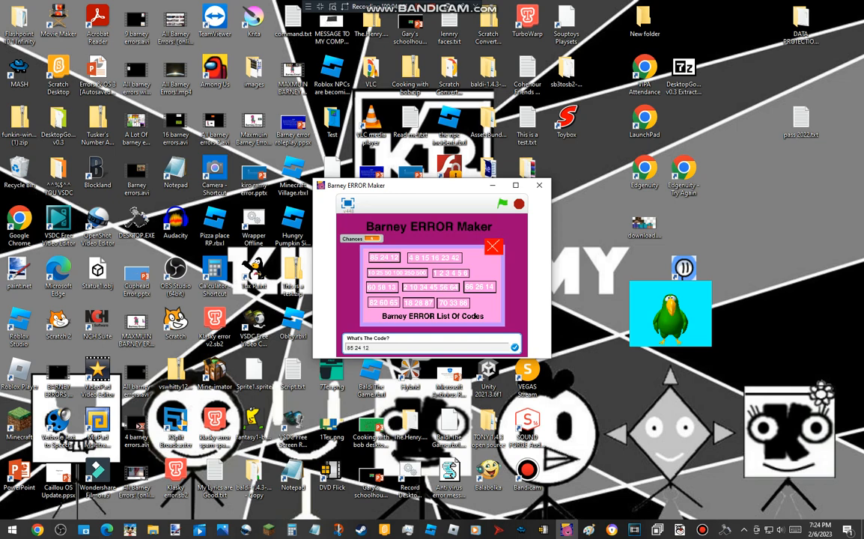
left_click(494, 246)
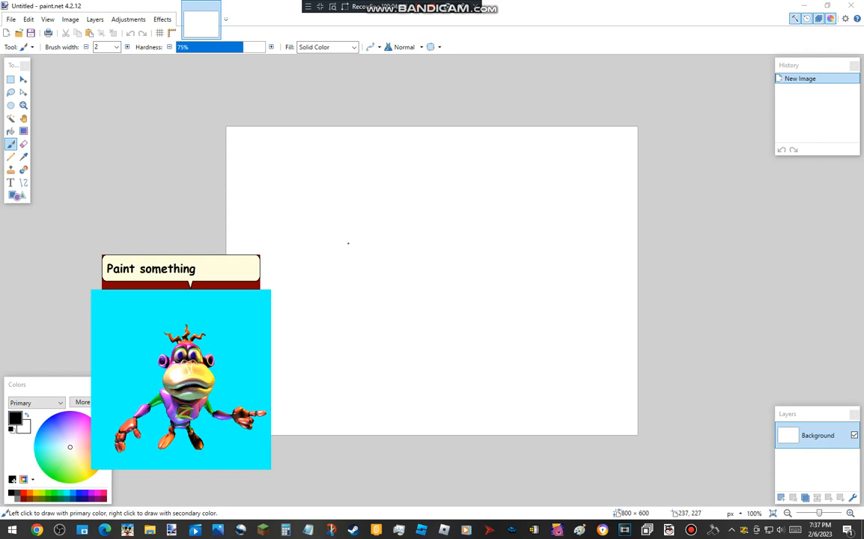
Draw two eyes with an eyelid line and a dotted pupil
left_click_drag(347, 243, 379, 232)
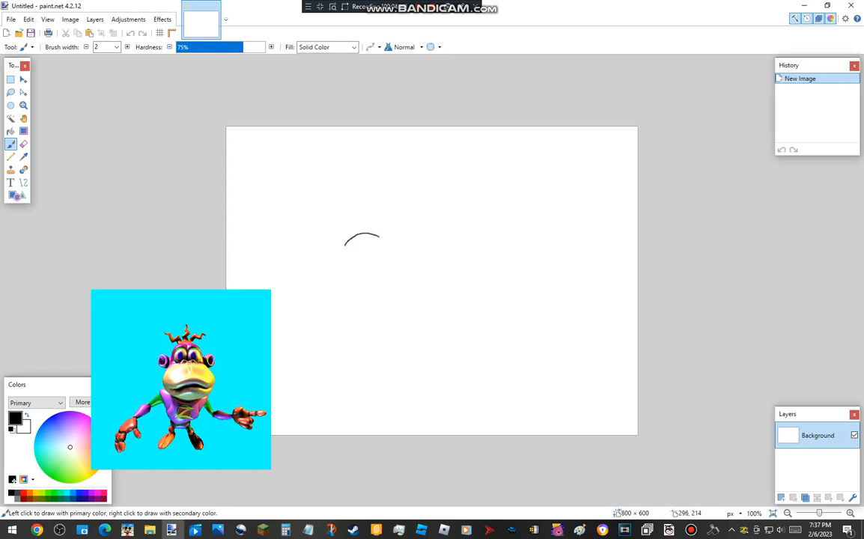
left_click_drag(362, 240, 367, 262)
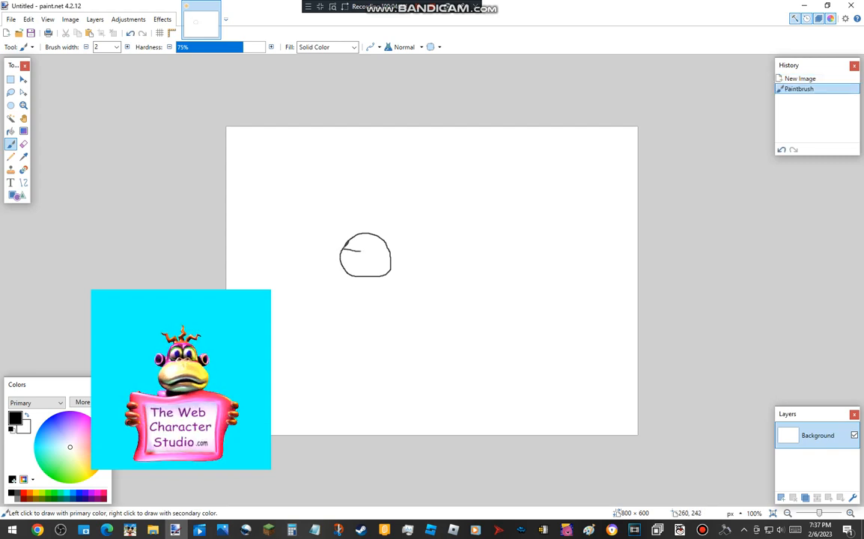
left_click_drag(347, 247, 387, 253)
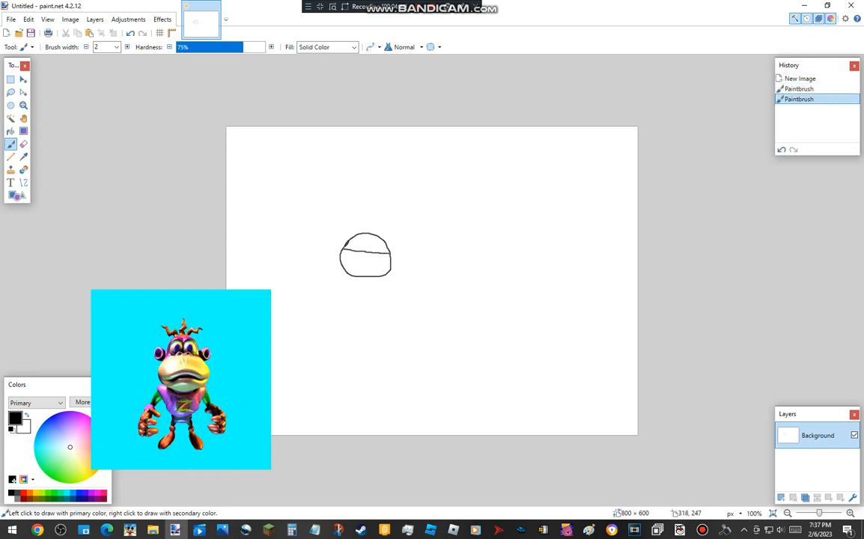
left_click(379, 262)
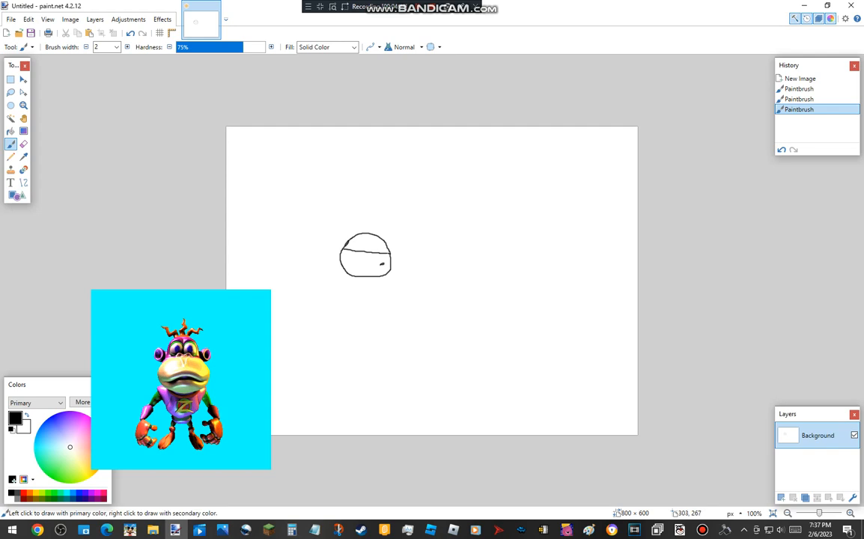
left_click(381, 263)
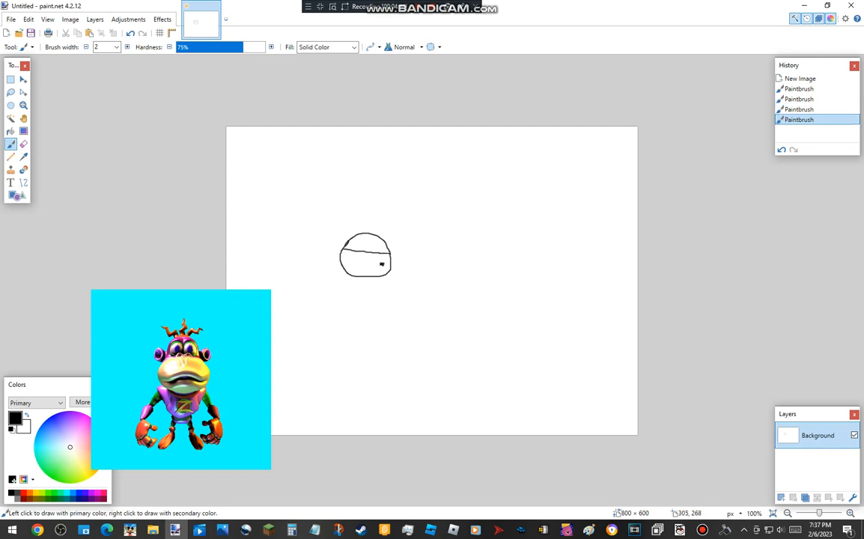
left_click_drag(382, 266, 404, 243)
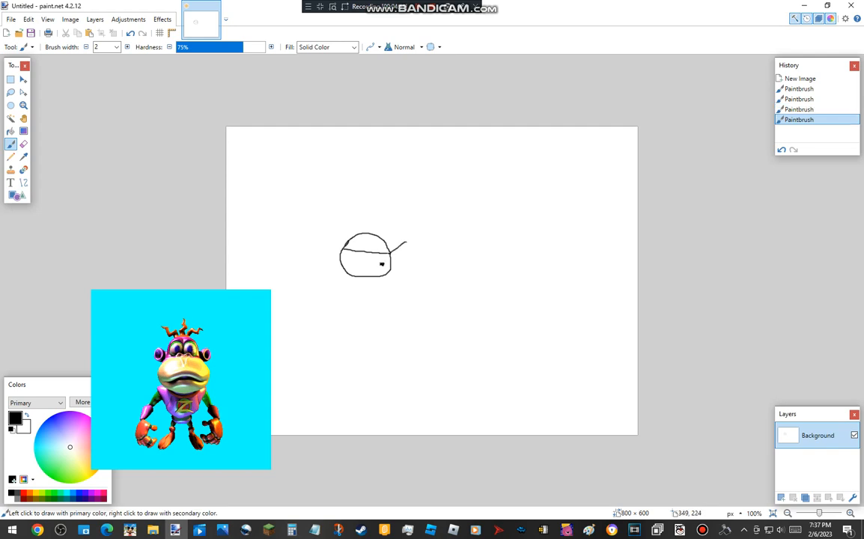
left_click_drag(393, 241, 422, 258)
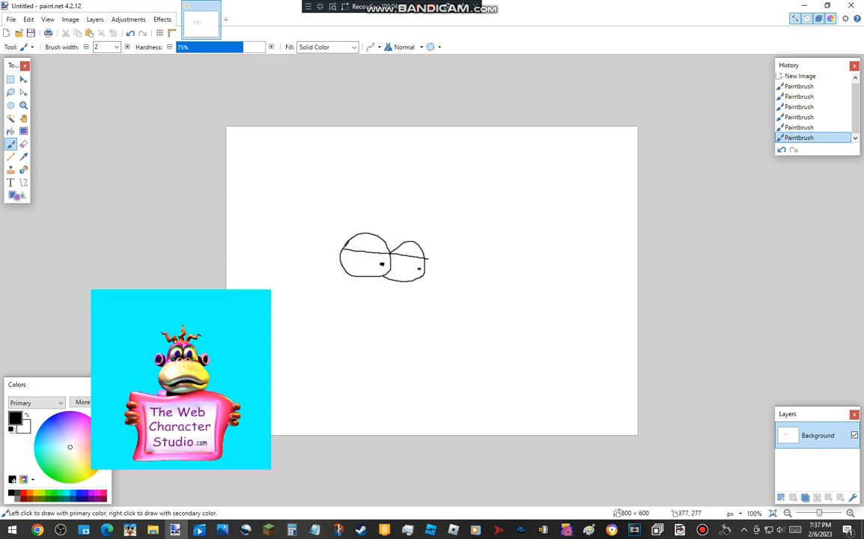
Add eyebrows above the eyes, then the nose, mouth and face outline
left_click_drag(341, 225, 362, 208)
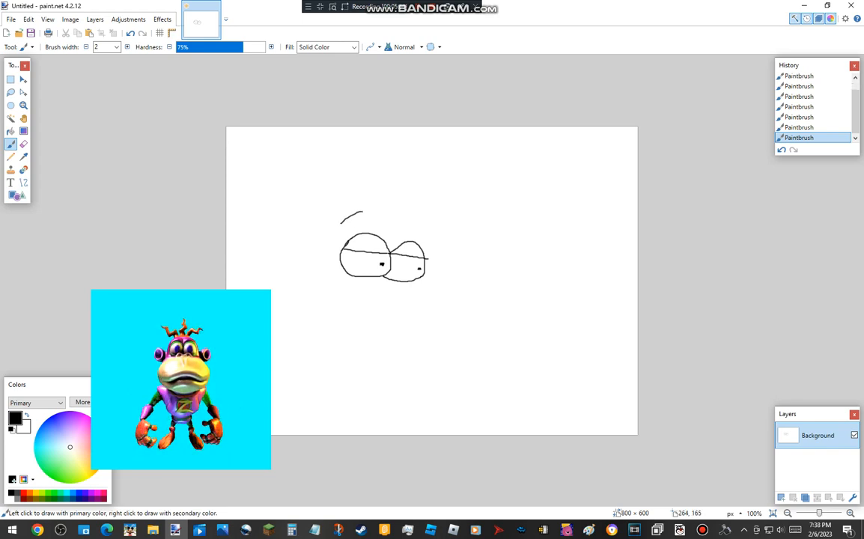
left_click_drag(347, 219, 398, 209)
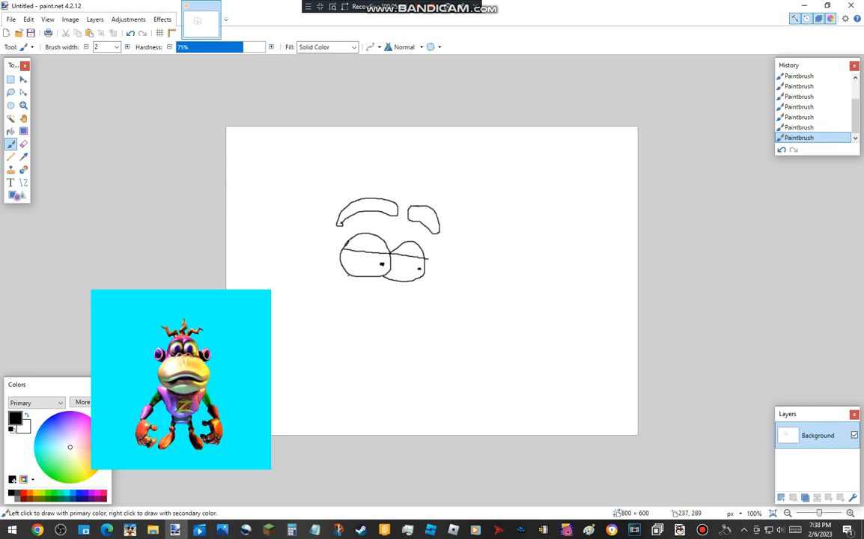
left_click_drag(351, 275, 390, 321)
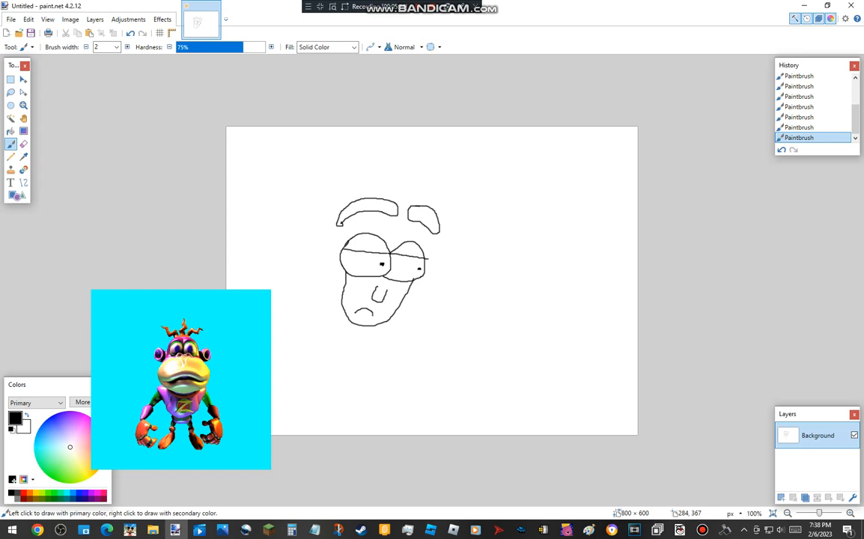
mouse_move(371, 318)
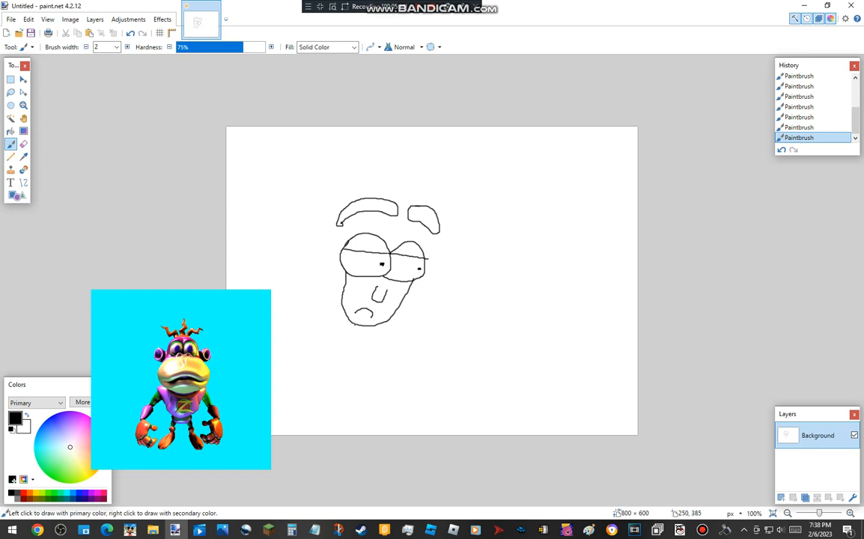